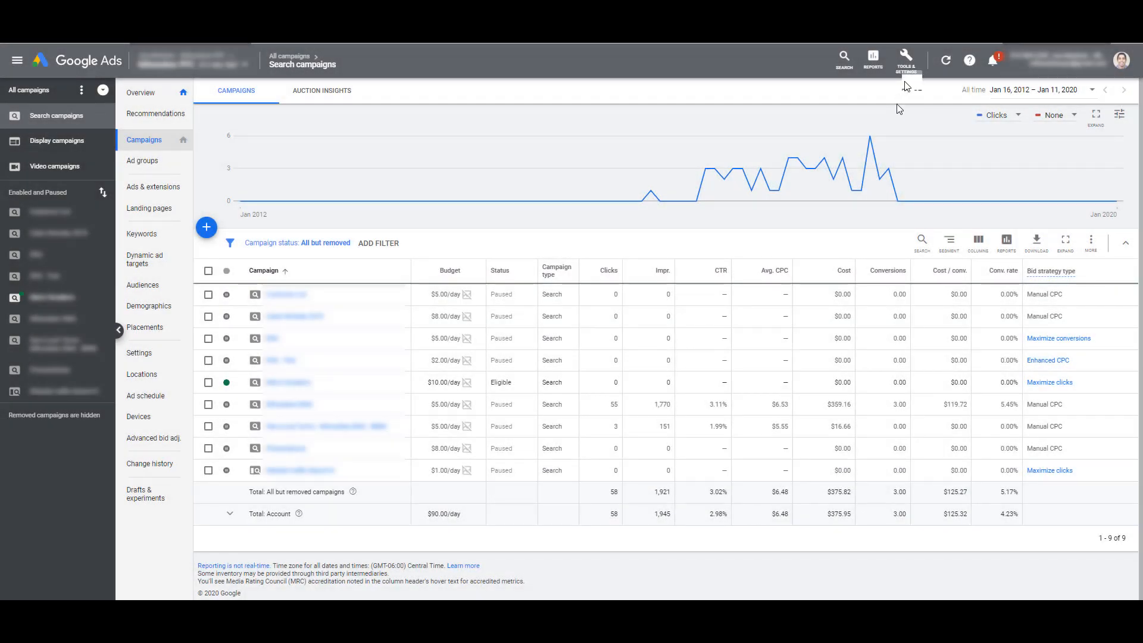
Navigate from Tools & Settings to the Placement exclusion lists page in the Shared Library.
left_click(905, 60)
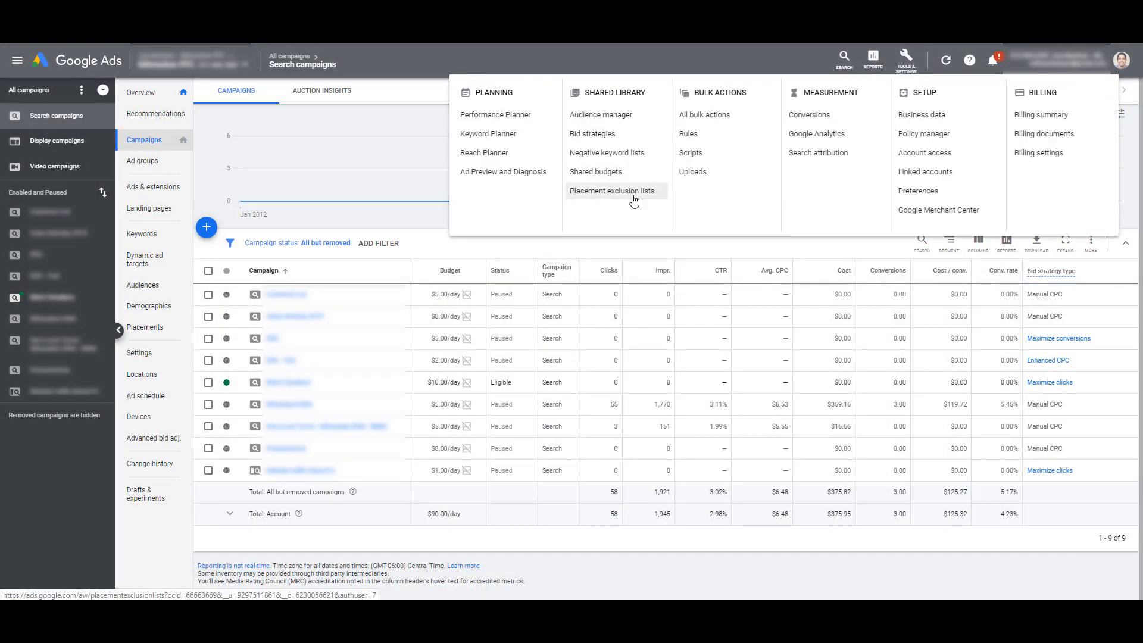
left_click(610, 190)
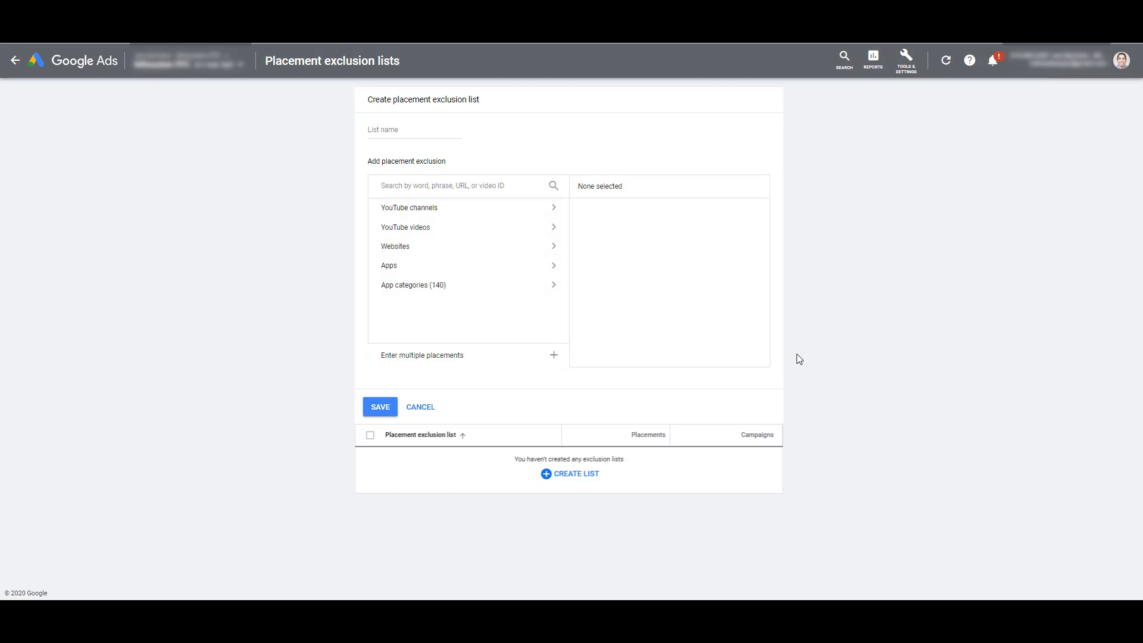
mouse_move(808, 356)
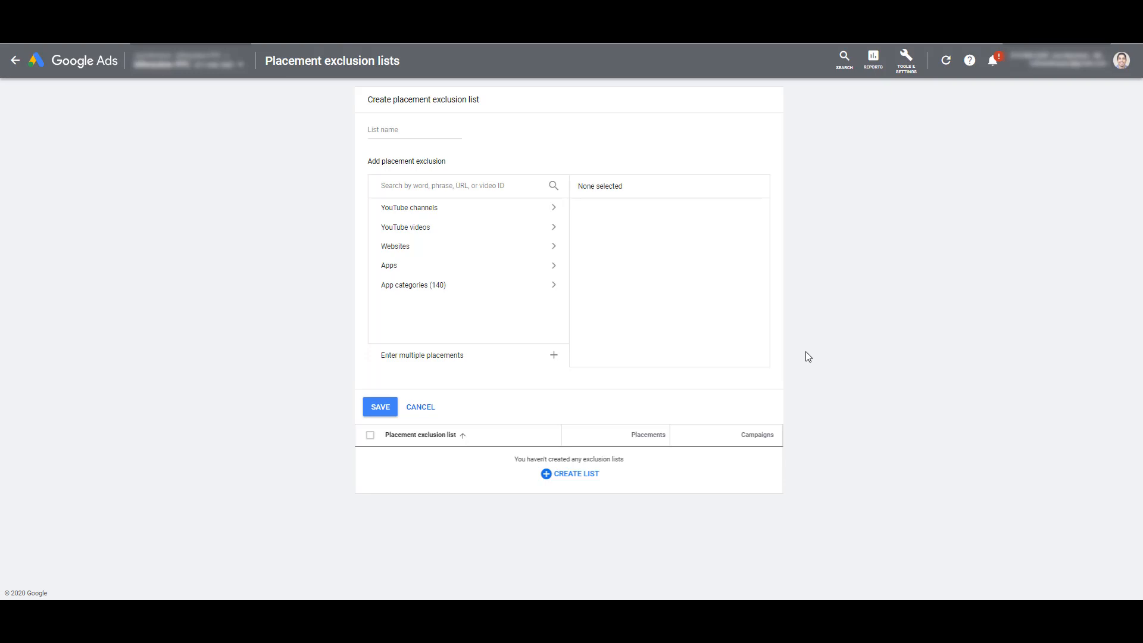
Enter 'Where Ads Showed' as the name of the new exclusion list.
type("Where Ads Showed")
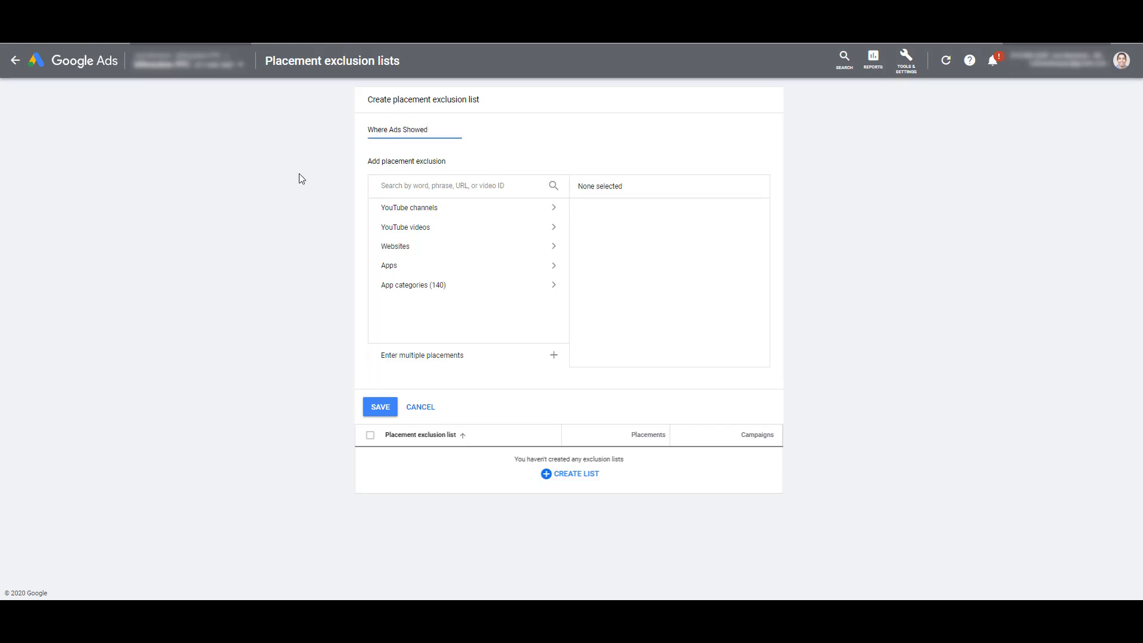
left_click(414, 129)
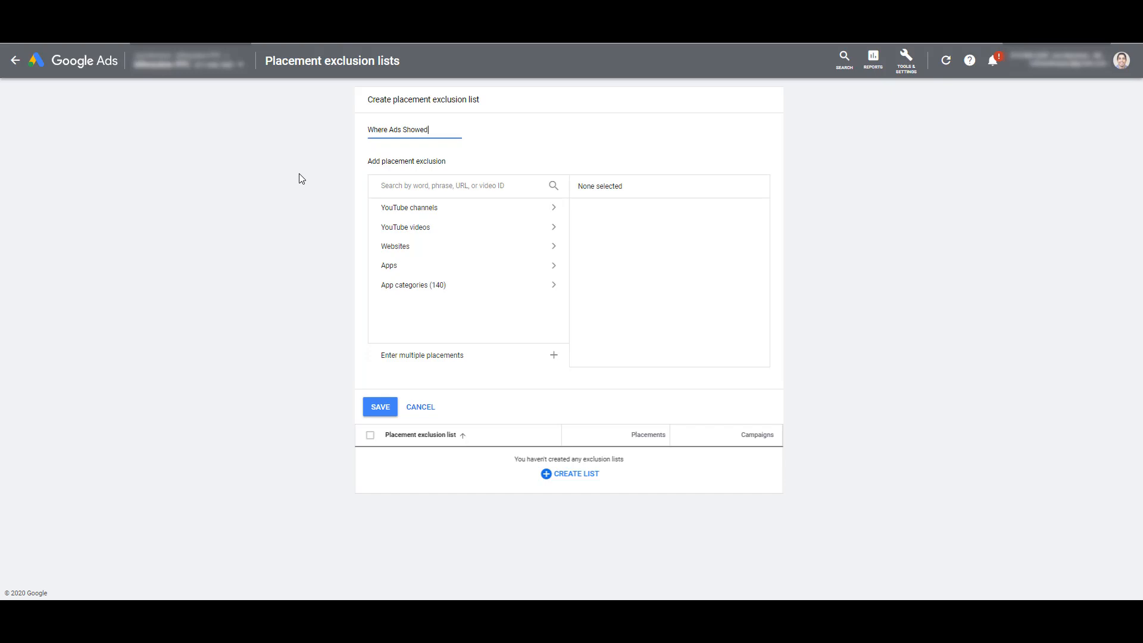
mouse_move(425, 354)
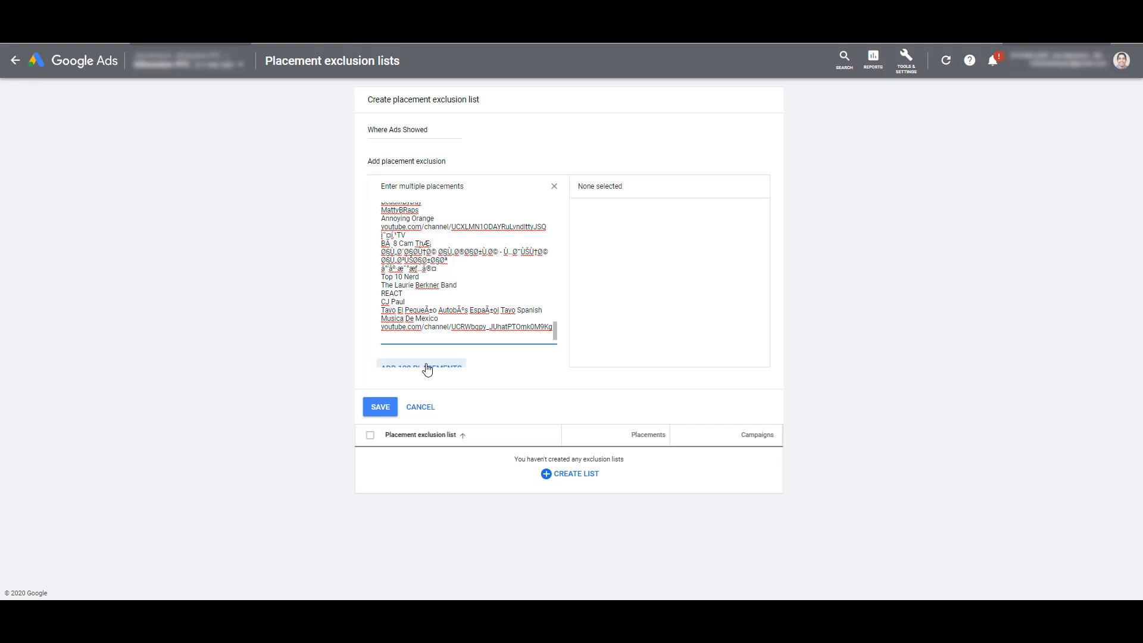
Add the 83 pasted placements and save 'Where Ads Showed' as a new exclusion list.
left_click(420, 366)
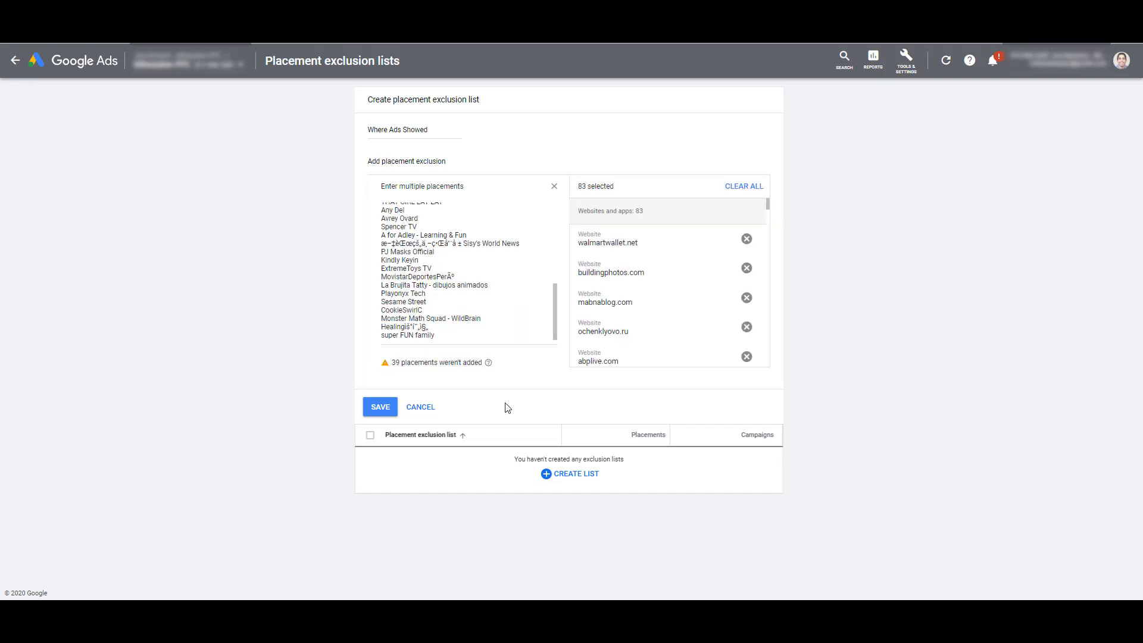
left_click(380, 408)
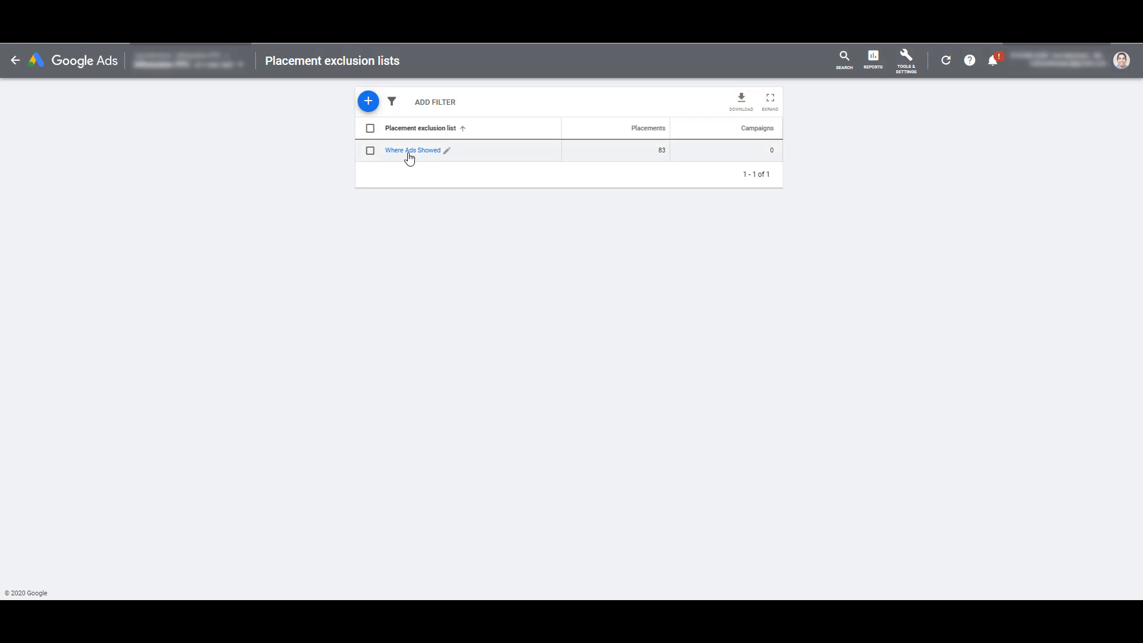
left_click(414, 150)
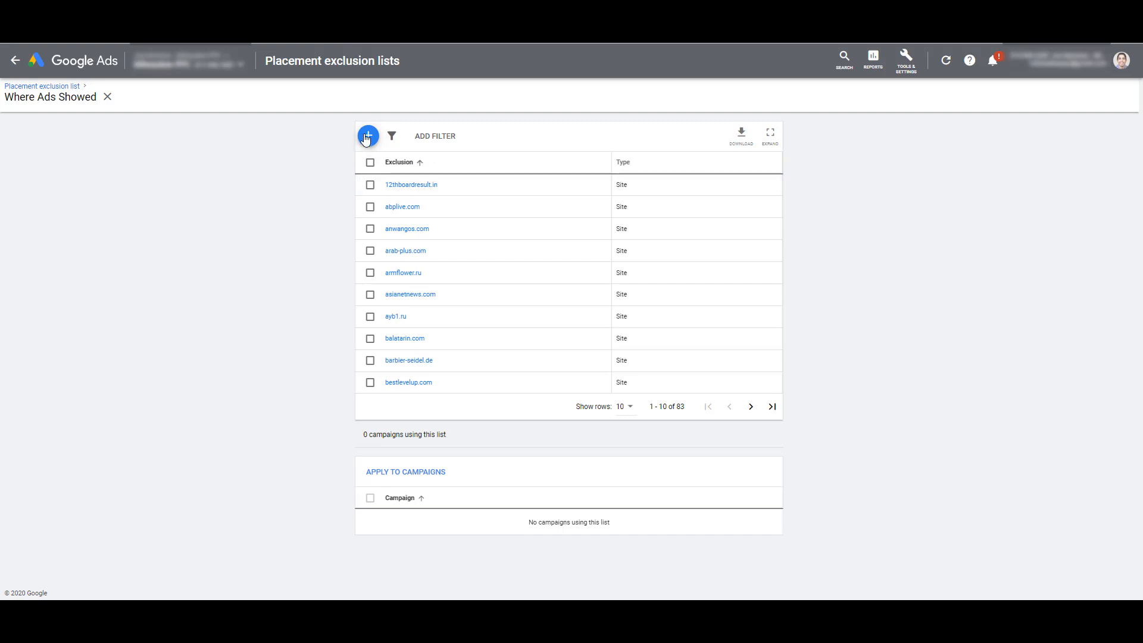
left_click(366, 135)
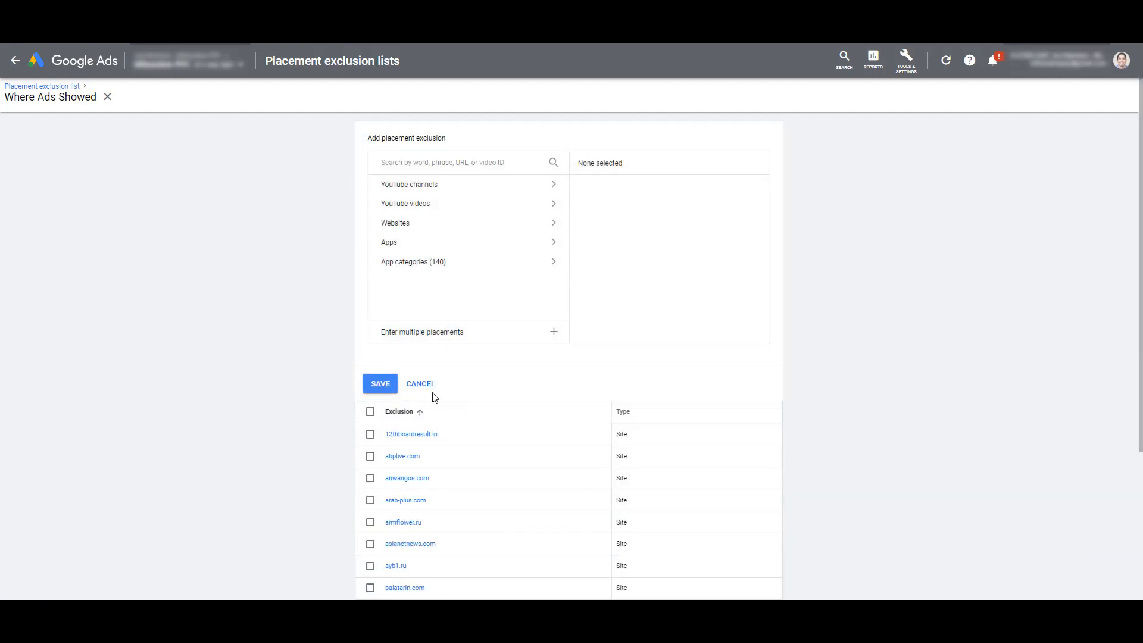
left_click(420, 384)
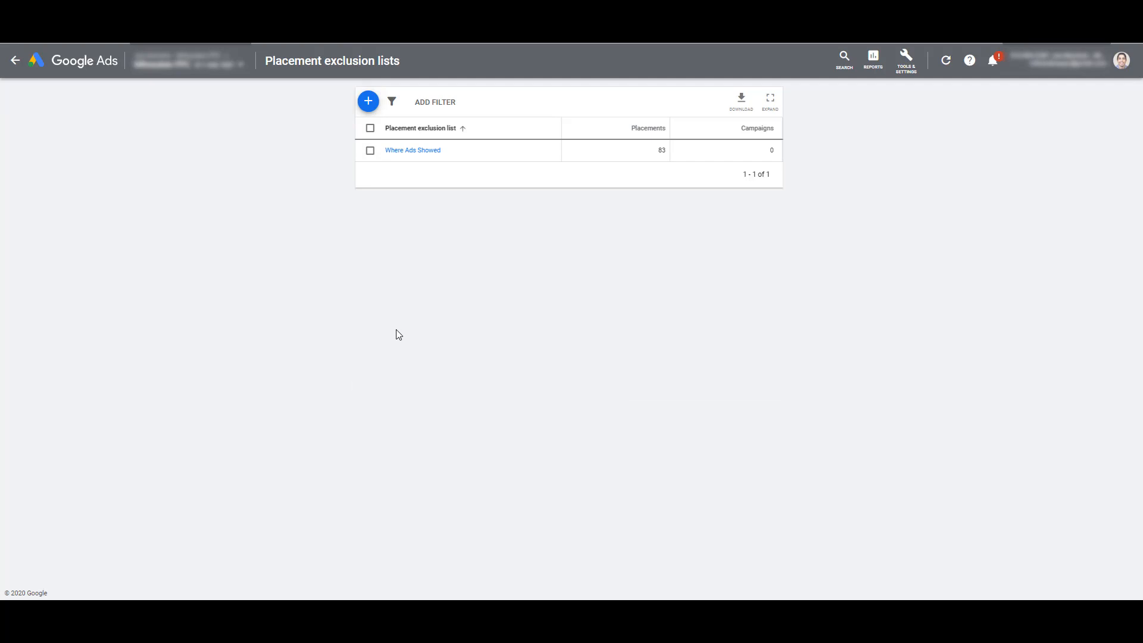
mouse_move(391, 330)
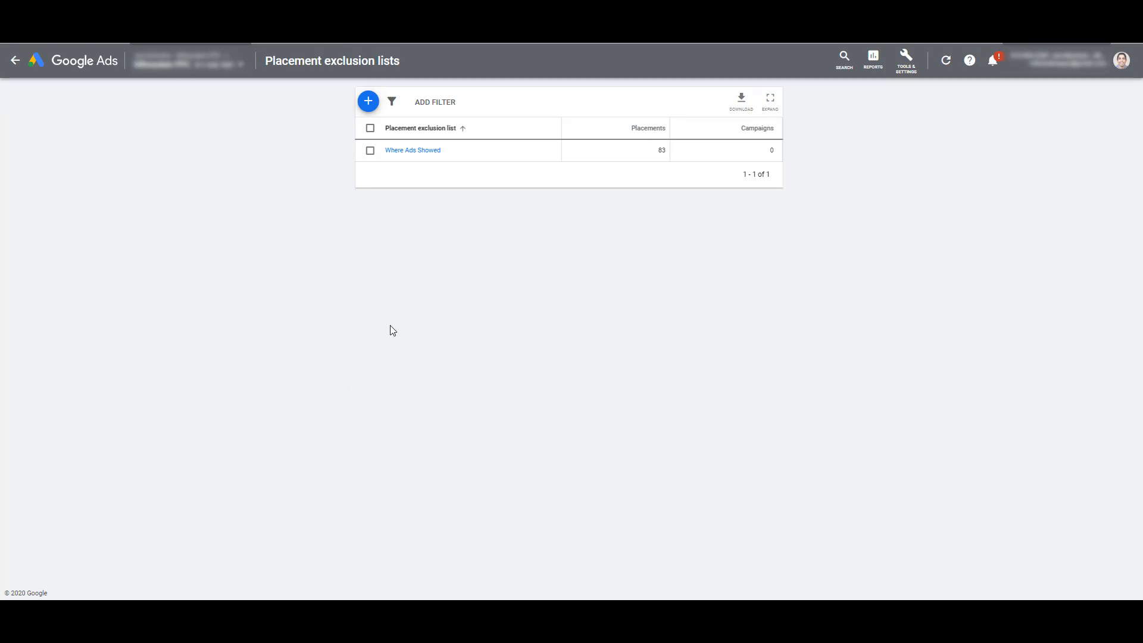
mouse_move(394, 323)
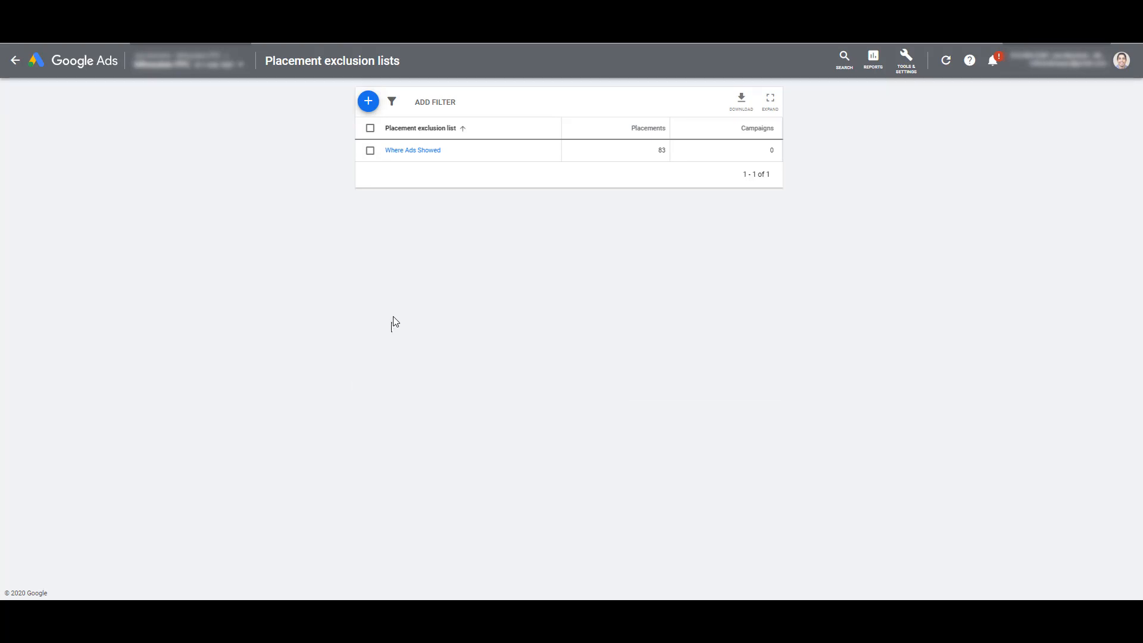
mouse_move(337, 176)
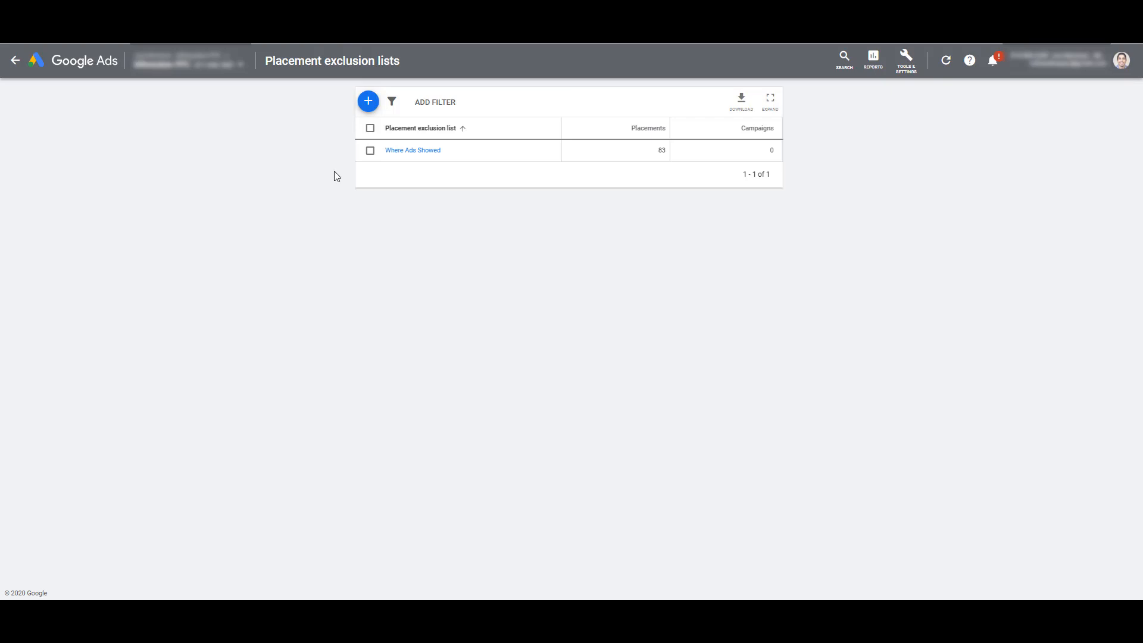
mouse_move(355, 171)
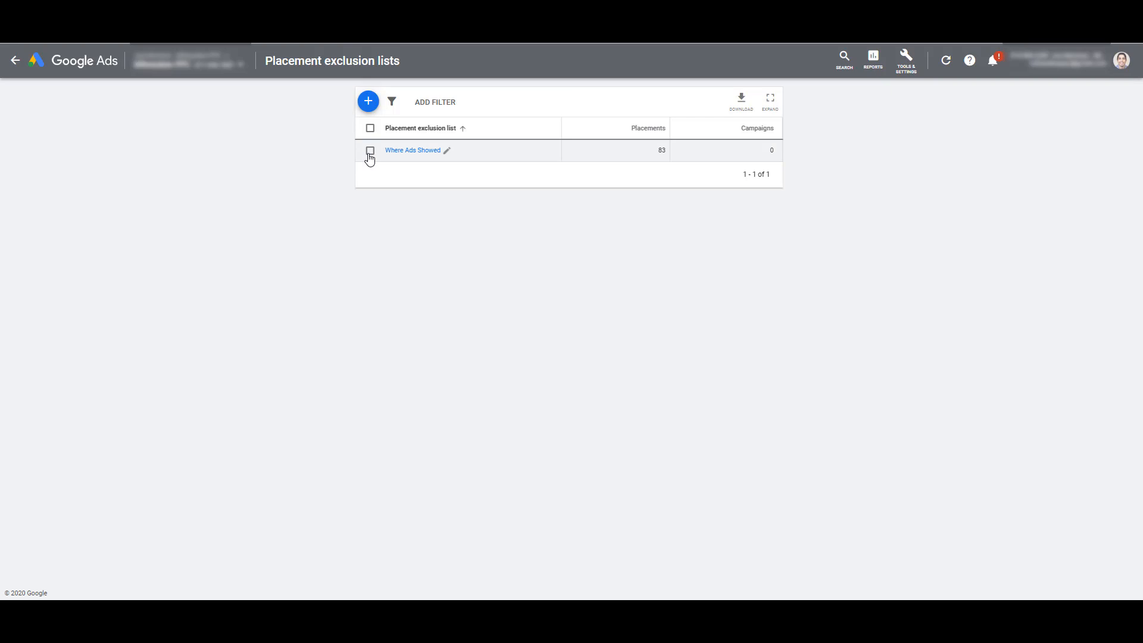
Select all 16 campaigns, narrow to five, and apply 'Where Ads Showed' to them.
left_click(371, 150)
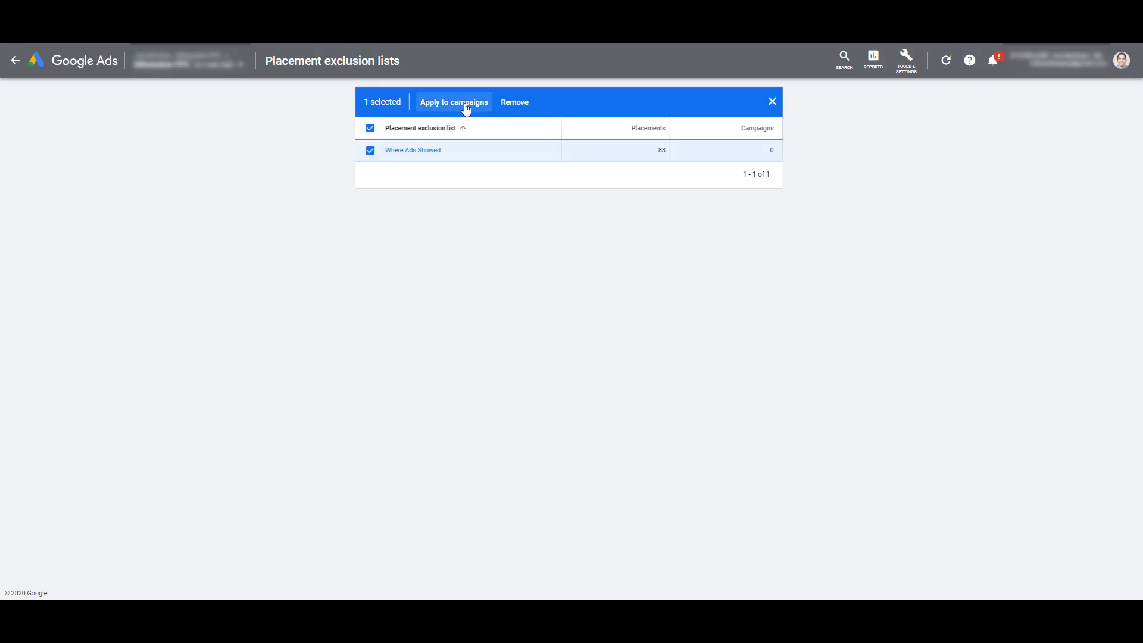
left_click(454, 101)
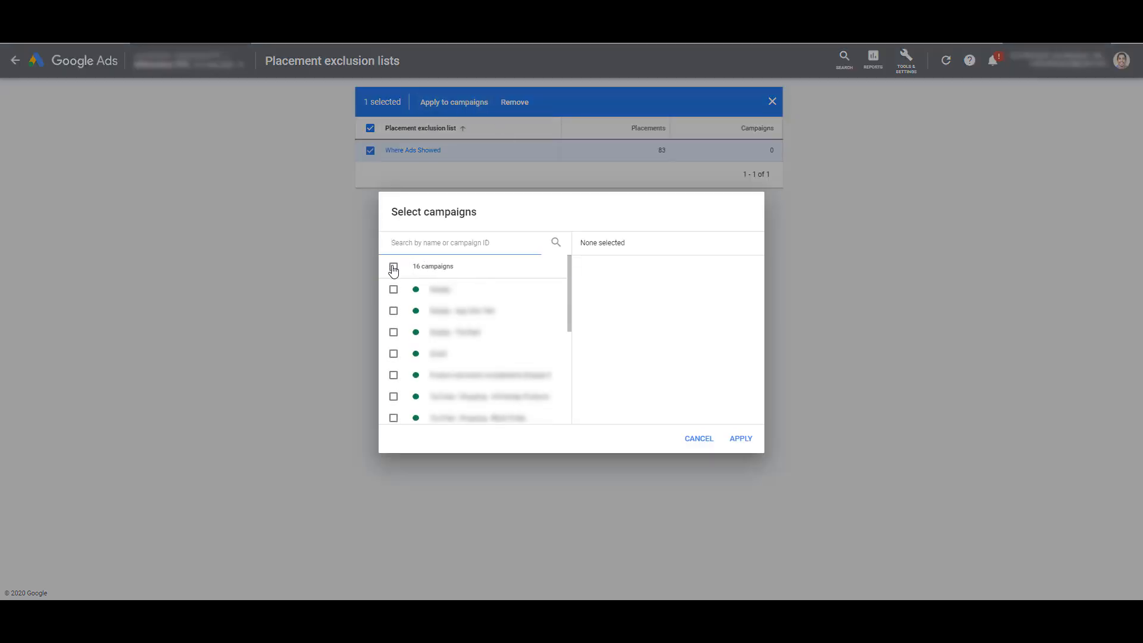
left_click(394, 265)
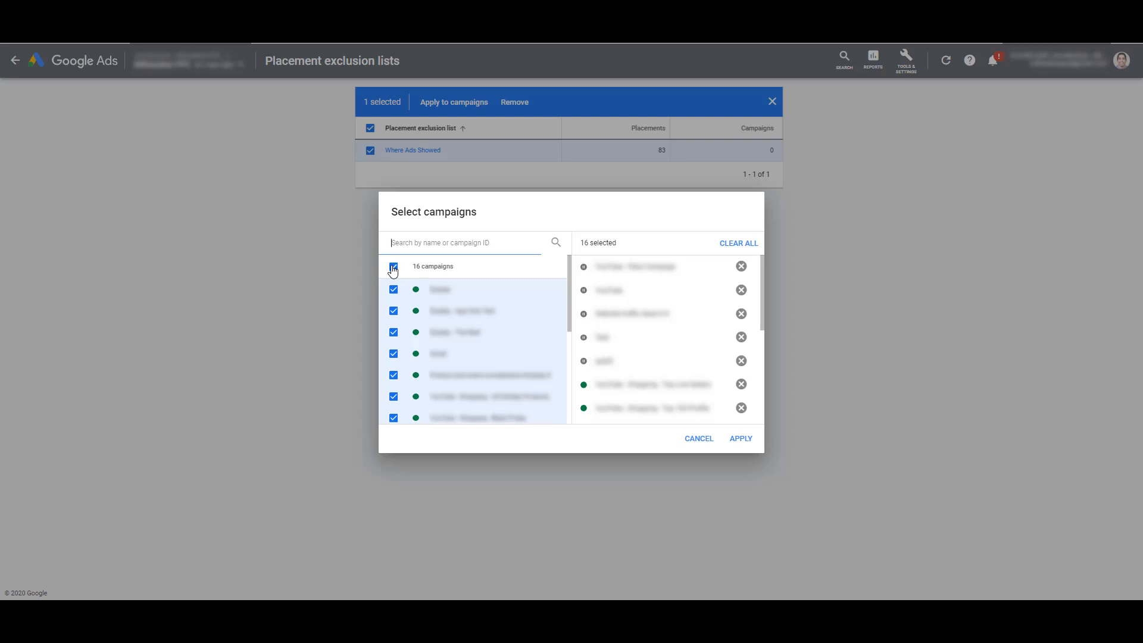
left_click(394, 266)
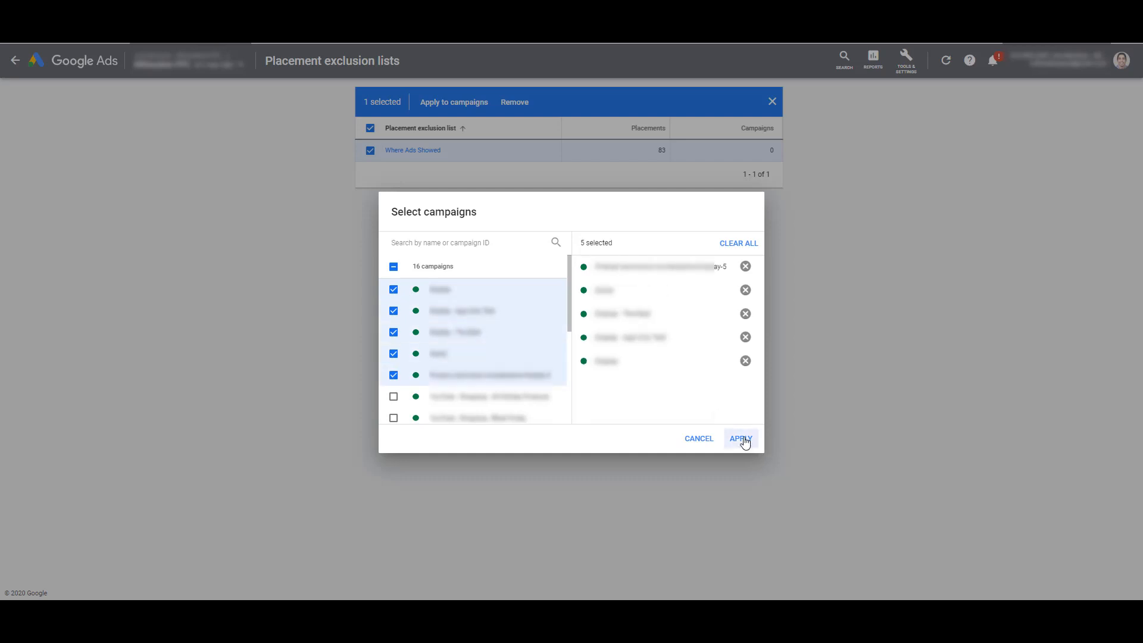
left_click(739, 438)
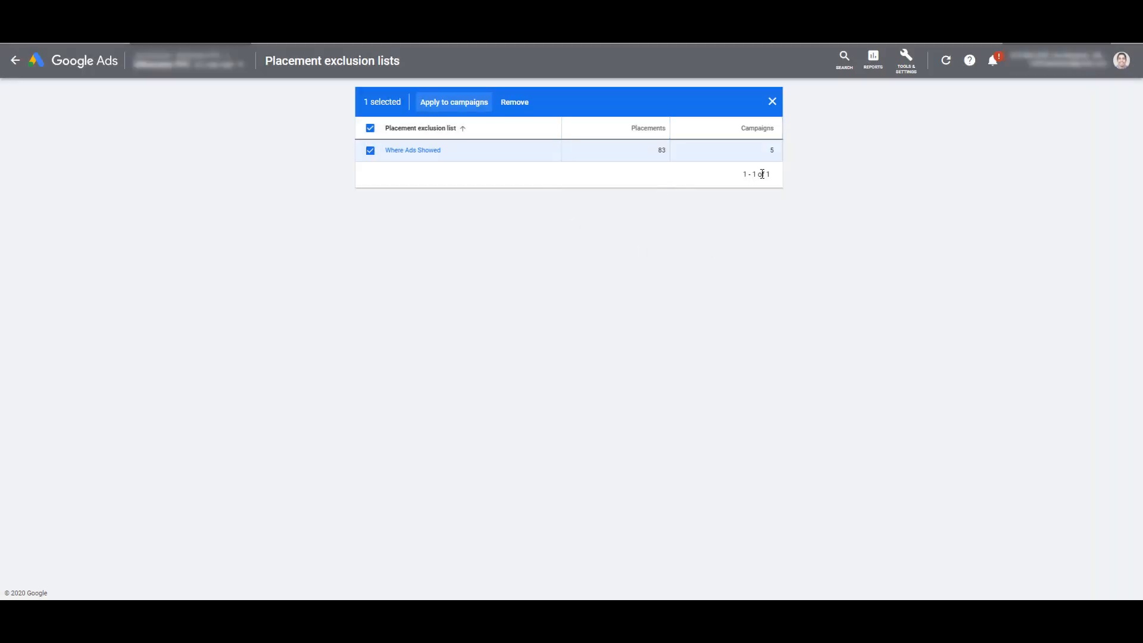
mouse_move(847, 283)
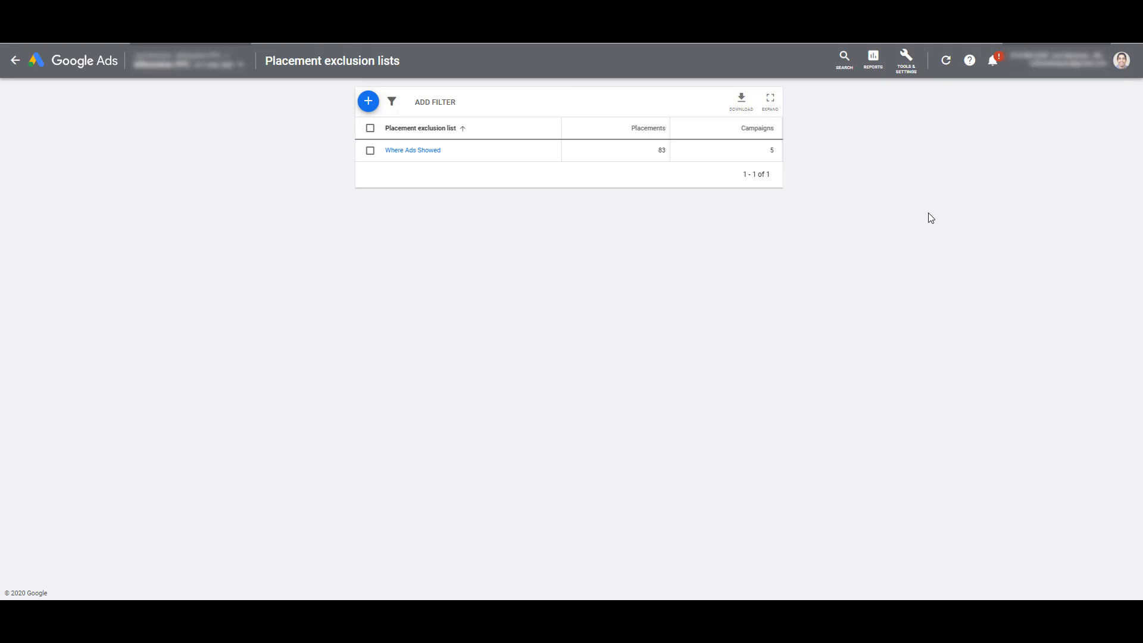
Create a new list from scratch named 'Gaming Sites' and search placements for 'gaming'.
left_click(368, 101)
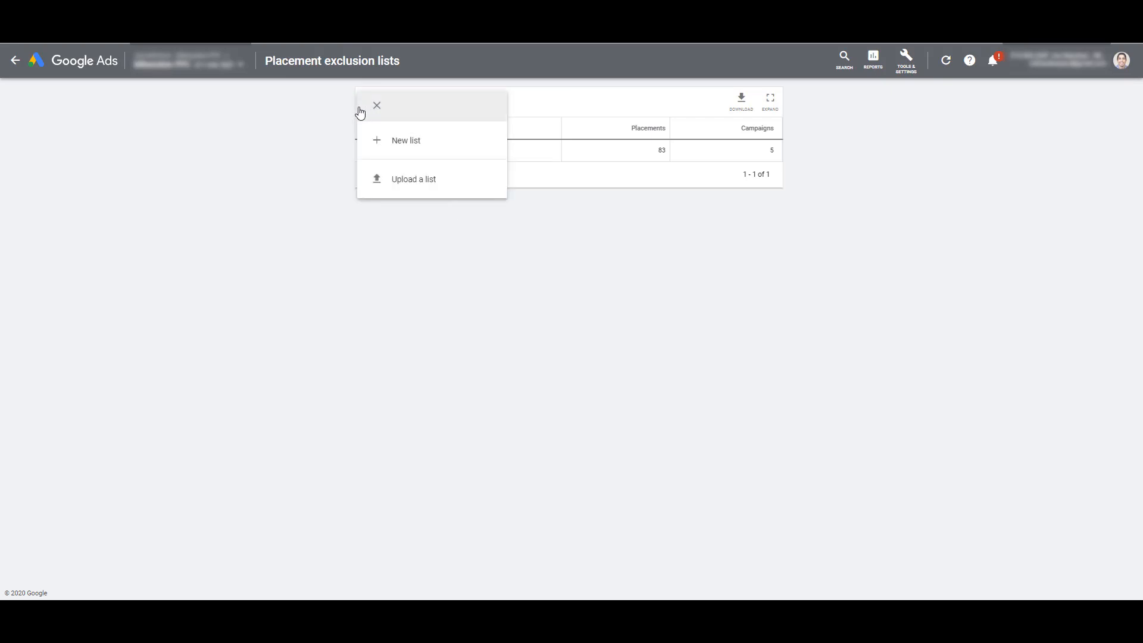
left_click(406, 141)
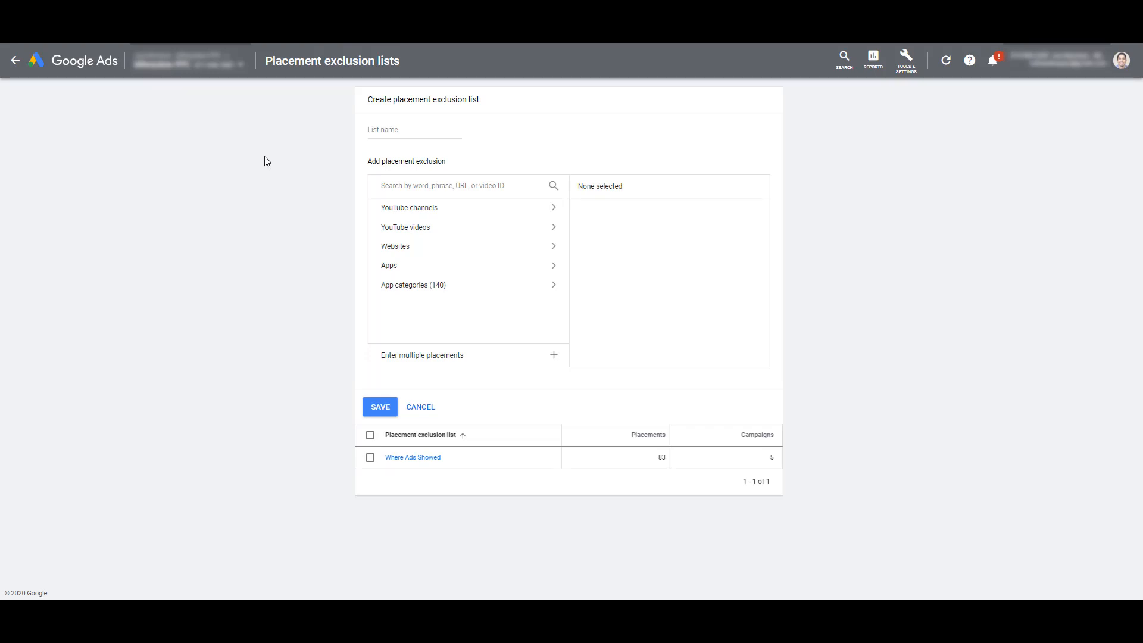
type("Gaming Sites")
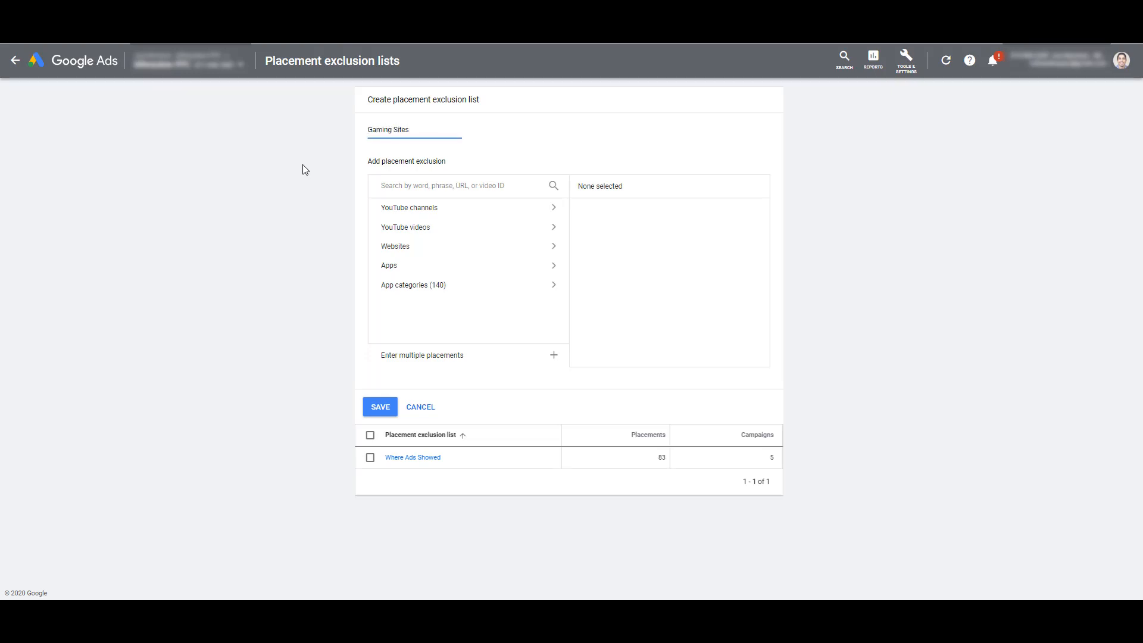
left_click(410, 128)
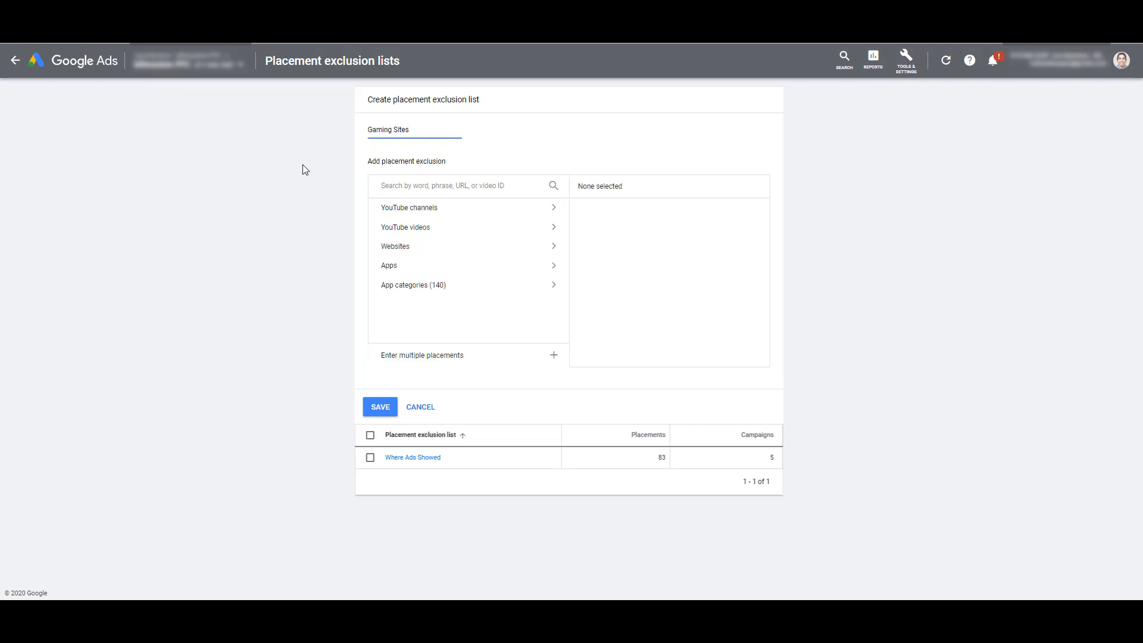
left_click(411, 128)
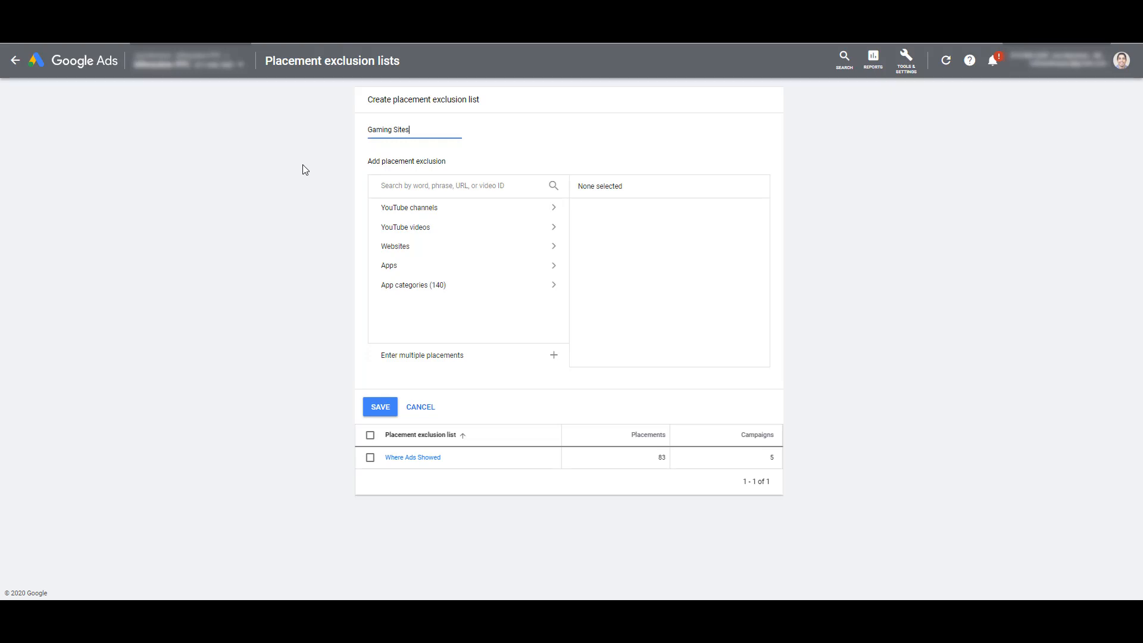
type("gaming")
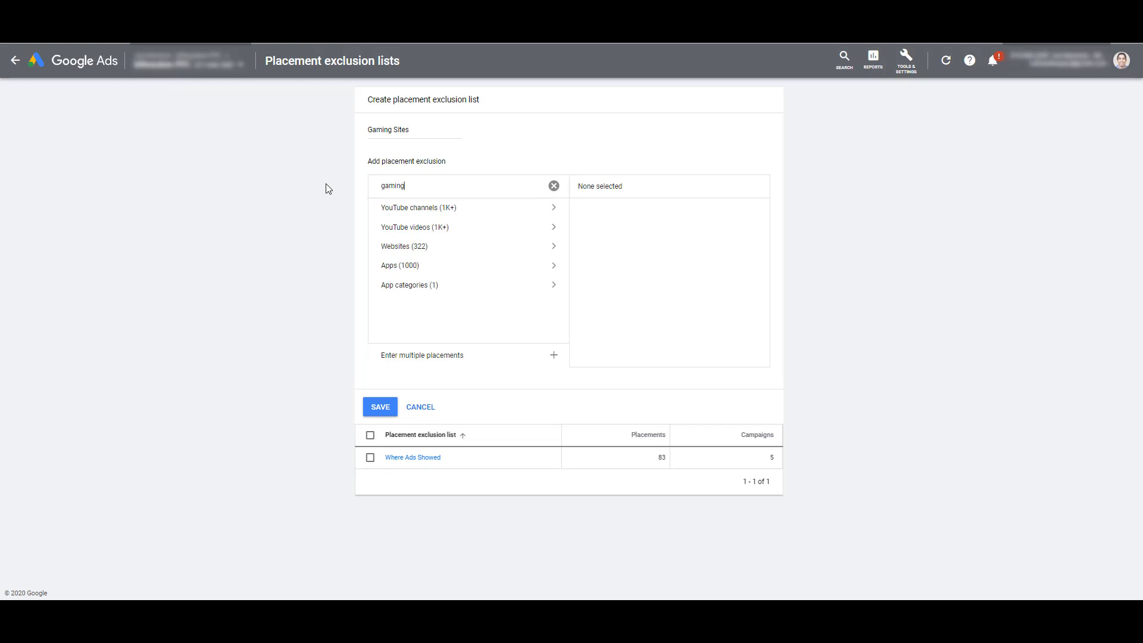
mouse_move(417, 212)
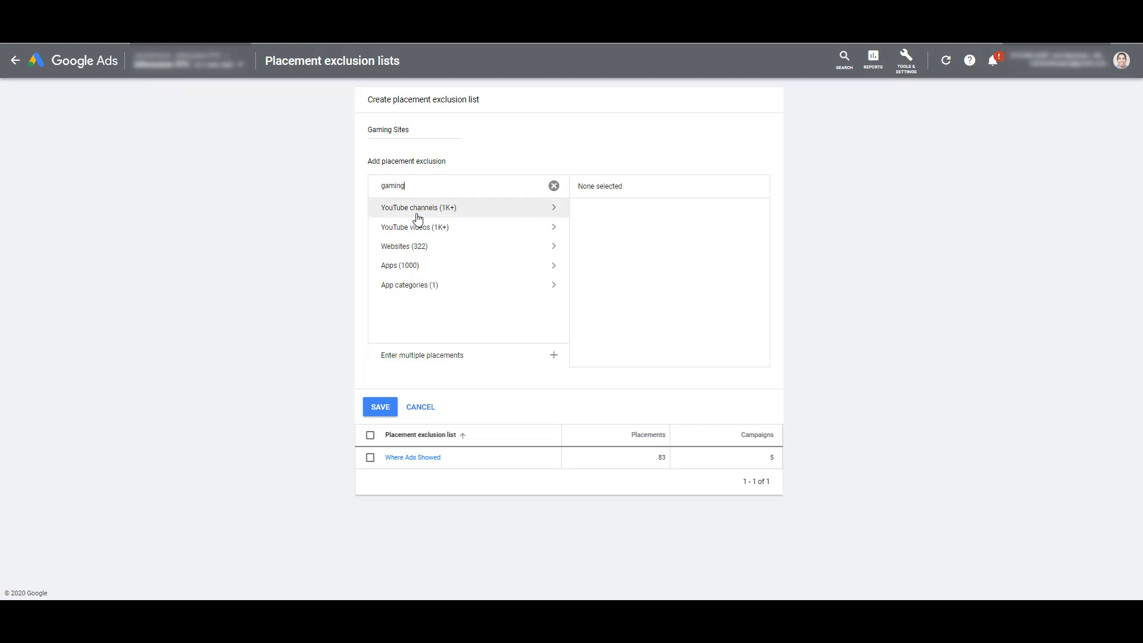
Exclude gaming YouTube channels like Dynamo Gaming, save 'Gaming Sites' and apply it to campaigns.
left_click(417, 207)
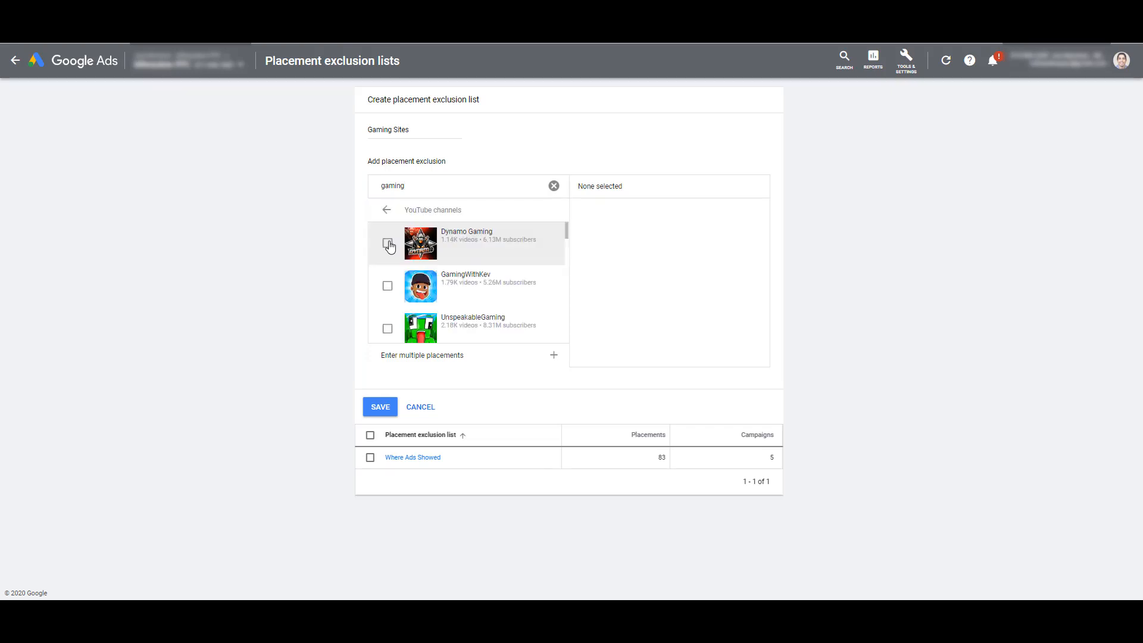
left_click(387, 244)
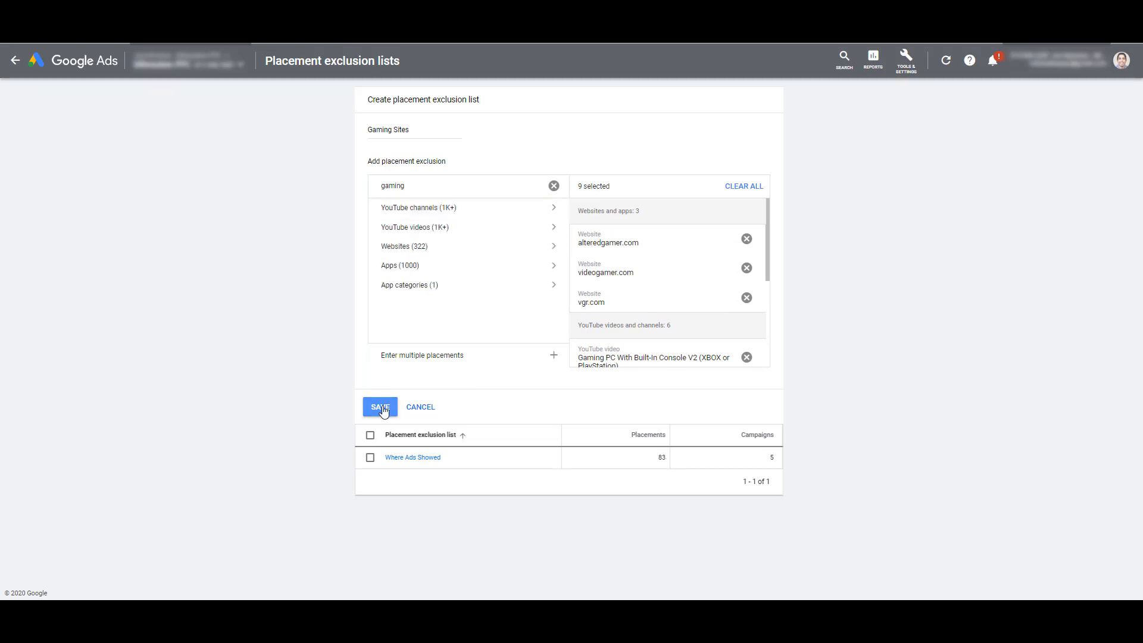
left_click(380, 408)
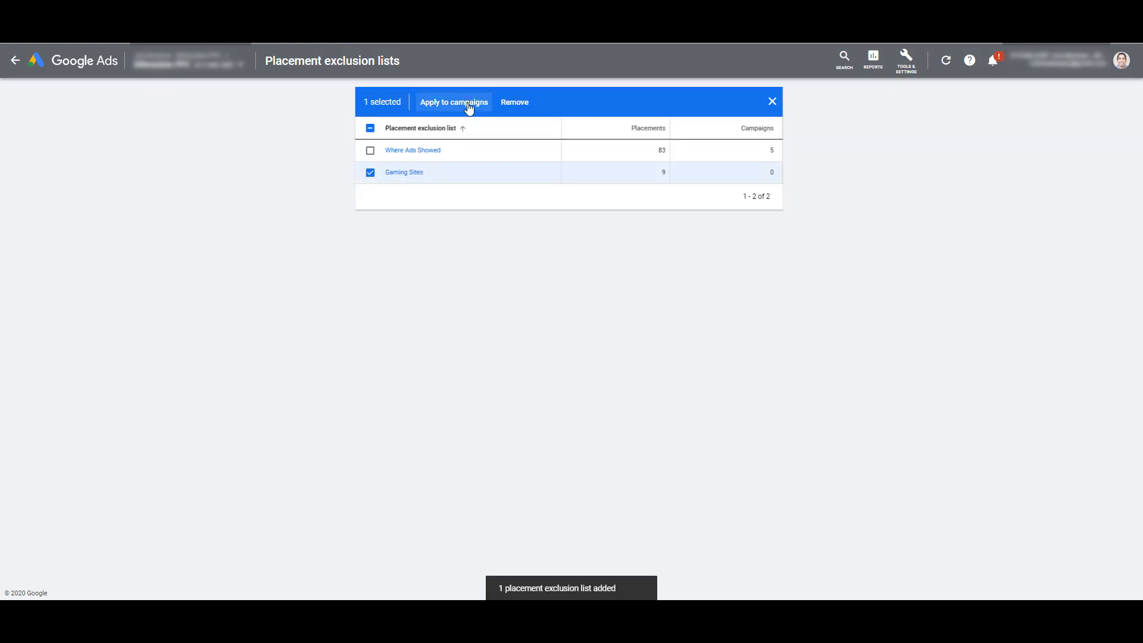
left_click(453, 102)
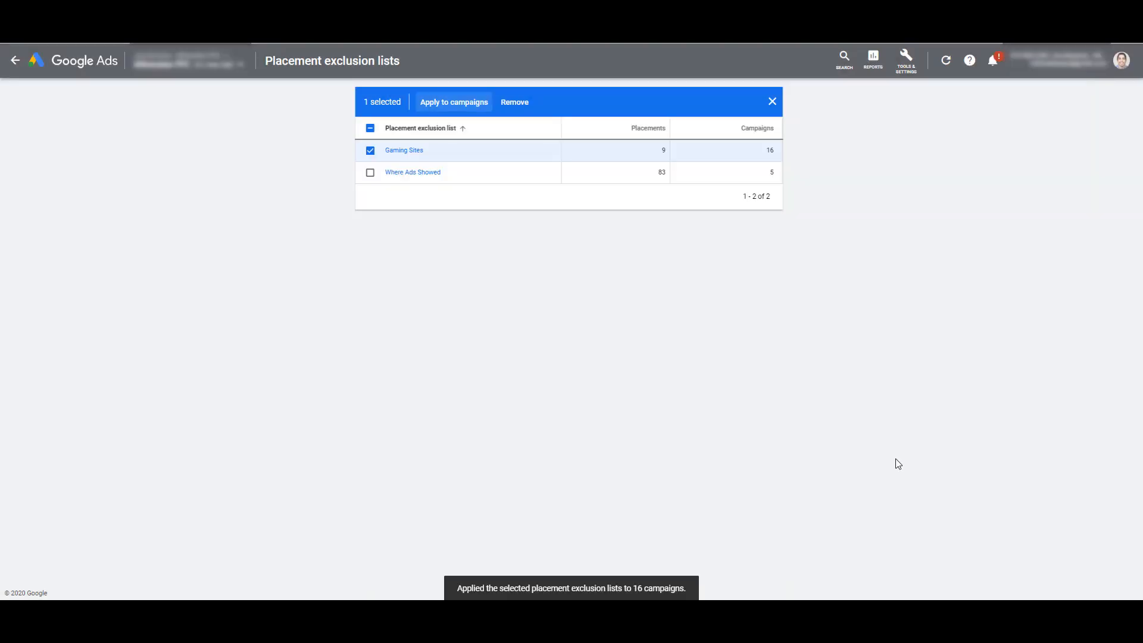